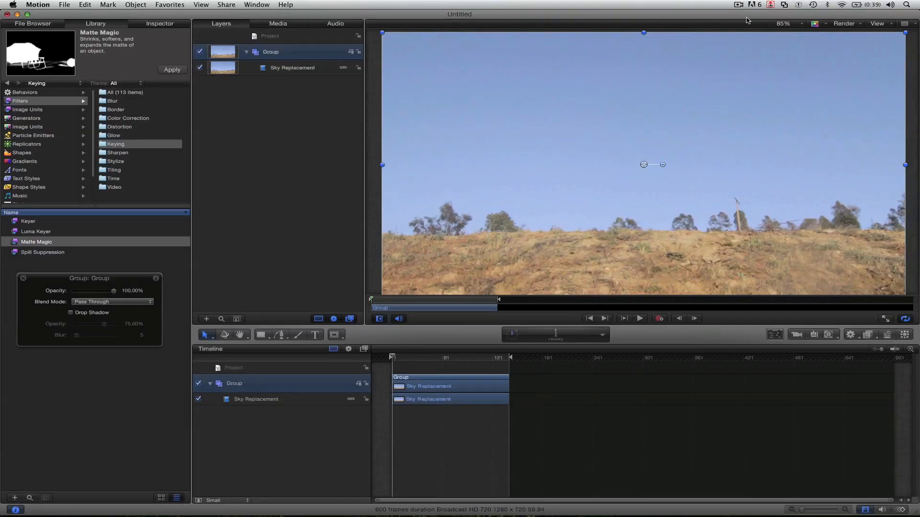
pyautogui.moveTo(660, 125)
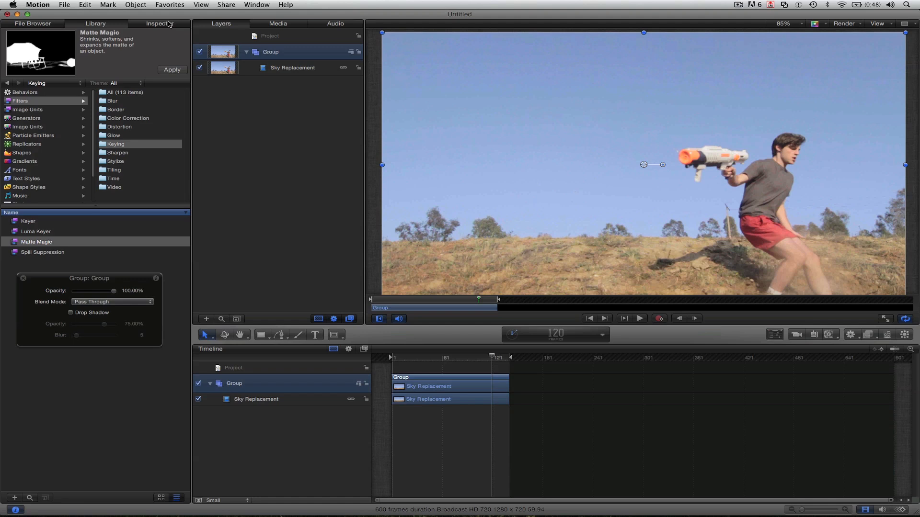
# Step: Apply the Keyer filter to the Sky Replacement clip and lay the blue sky image beneath it to frame 600
pyautogui.click(28, 221)
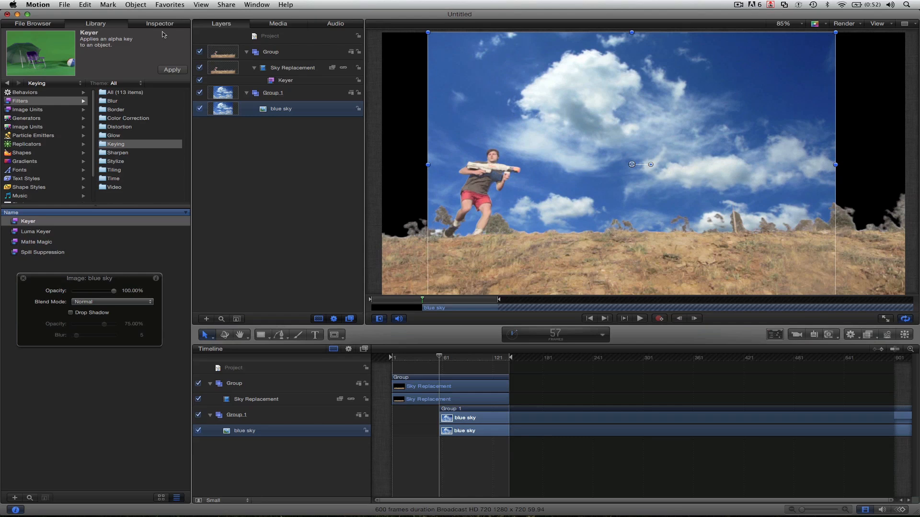
pyautogui.moveTo(167, 24)
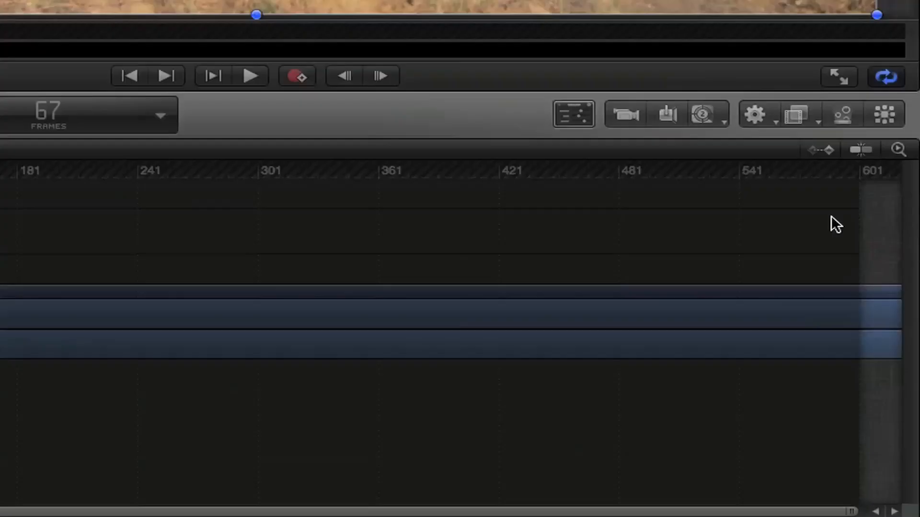
# Step: Add Analyze Motion to Sky Replacement, set the tracker on a hillside feature and run the analysis
pyautogui.click(757, 115)
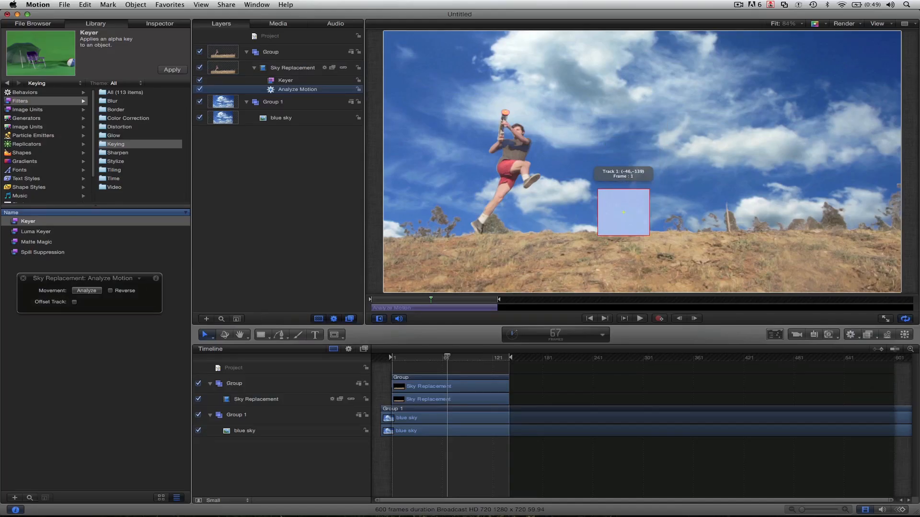
pyautogui.moveTo(624, 213); pyautogui.dragTo(619, 224)
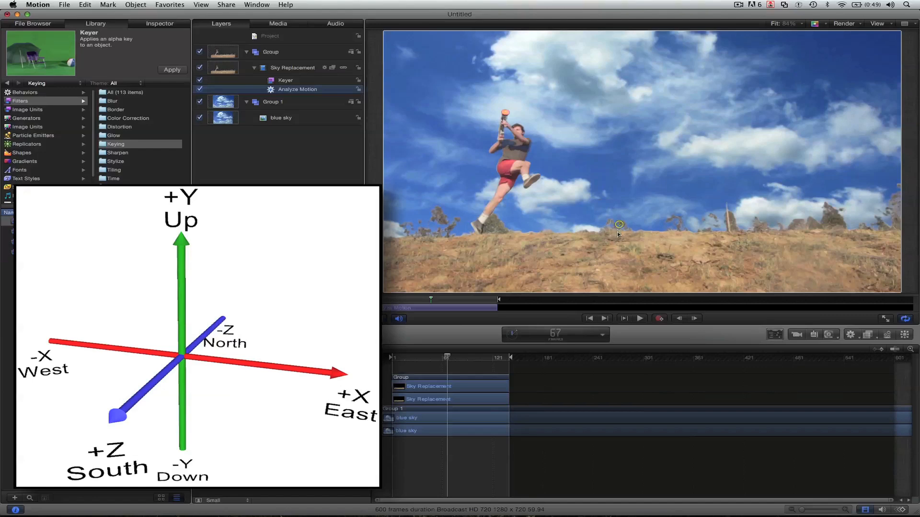
pyautogui.moveTo(613, 285)
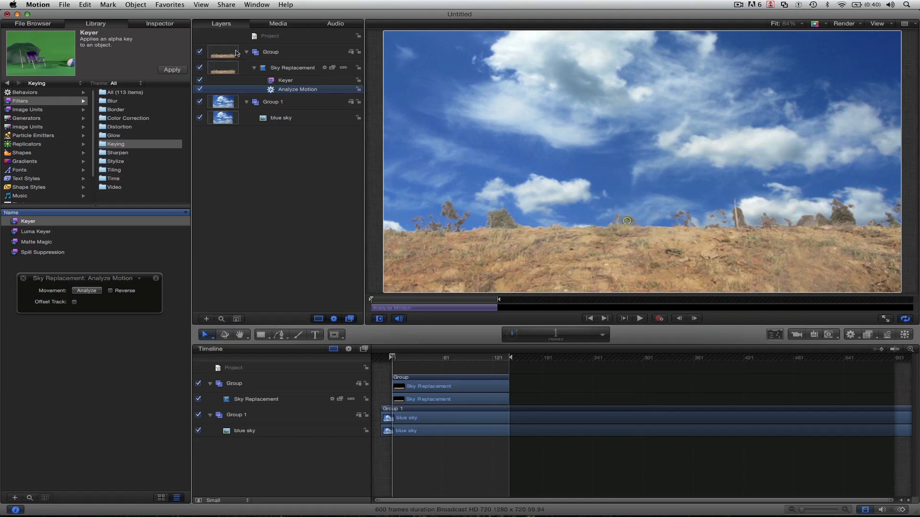
pyautogui.click(86, 290)
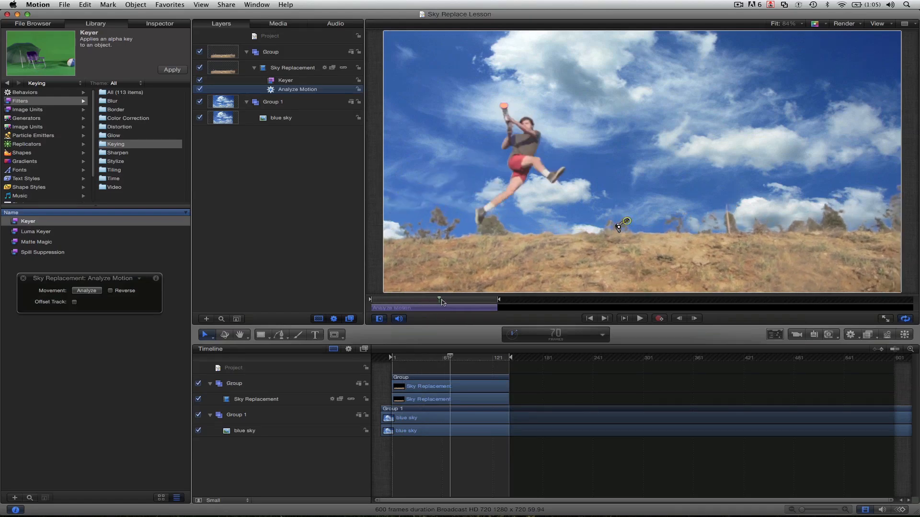
# Step: From the first frame, give the blue sky layer a Match Move driven by the Analyze Motion track
pyautogui.moveTo(449, 357); pyautogui.dragTo(405, 358)
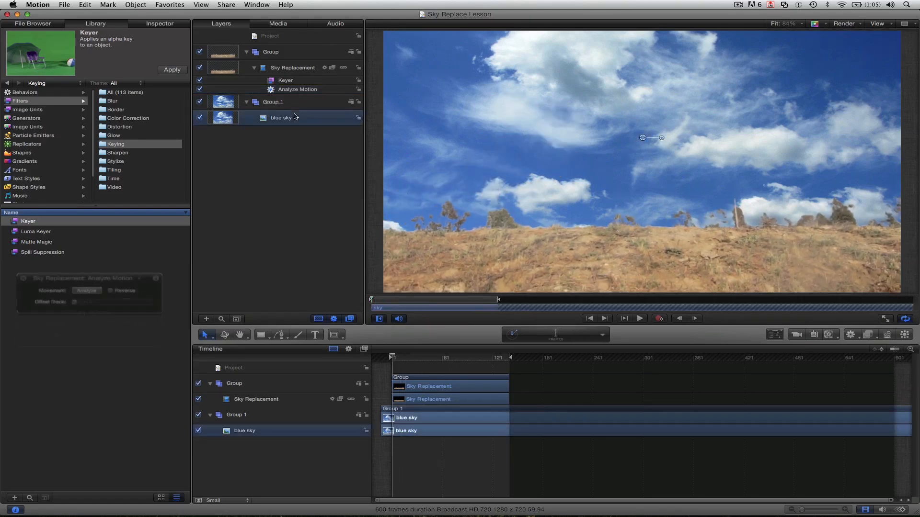
pyautogui.click(853, 333)
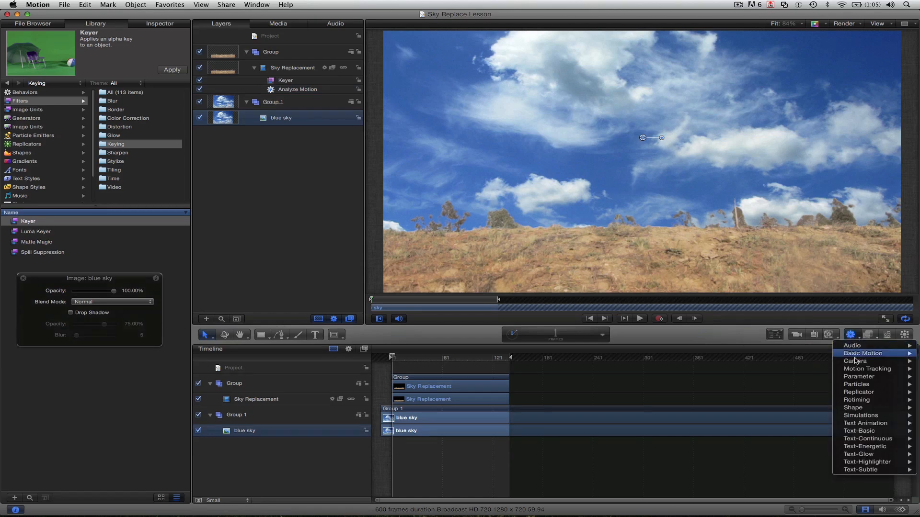
pyautogui.moveTo(864, 369)
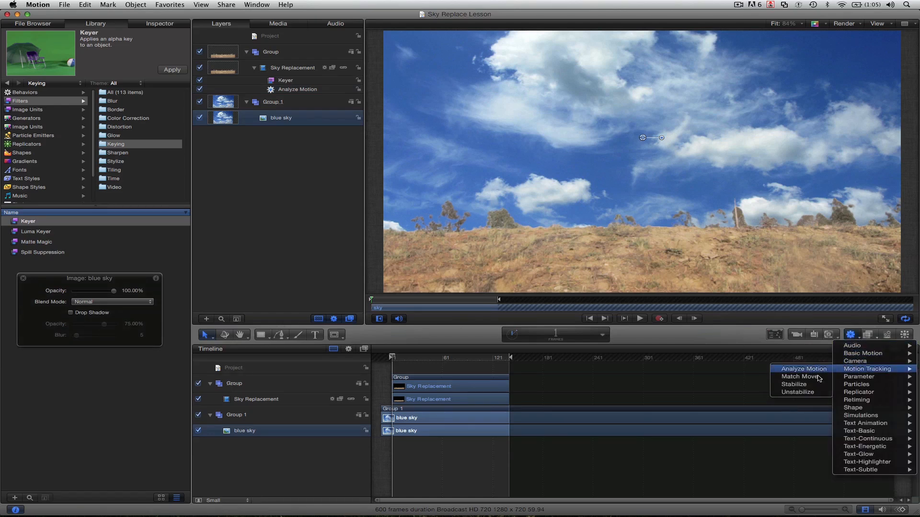
pyautogui.click(797, 377)
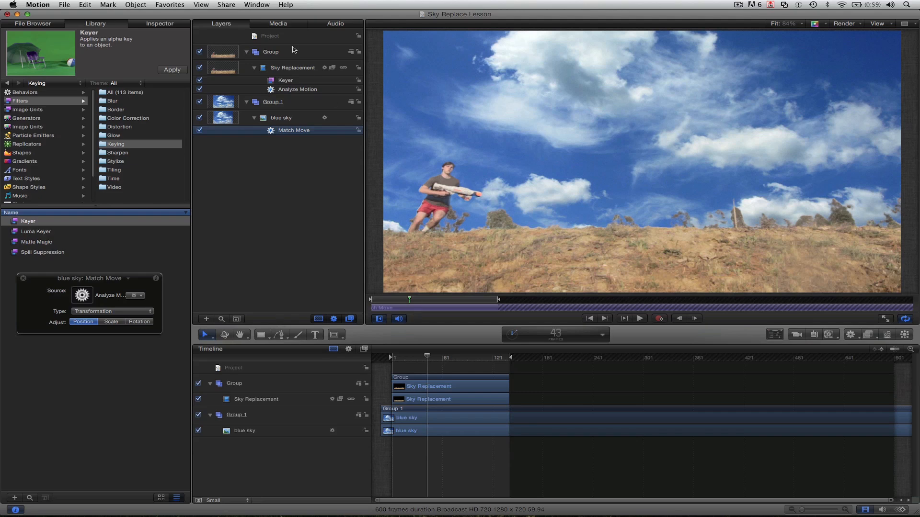
# Step: Tune the Keyer strength in the HUD to about 68% and scrub back to check the blend
pyautogui.click(285, 81)
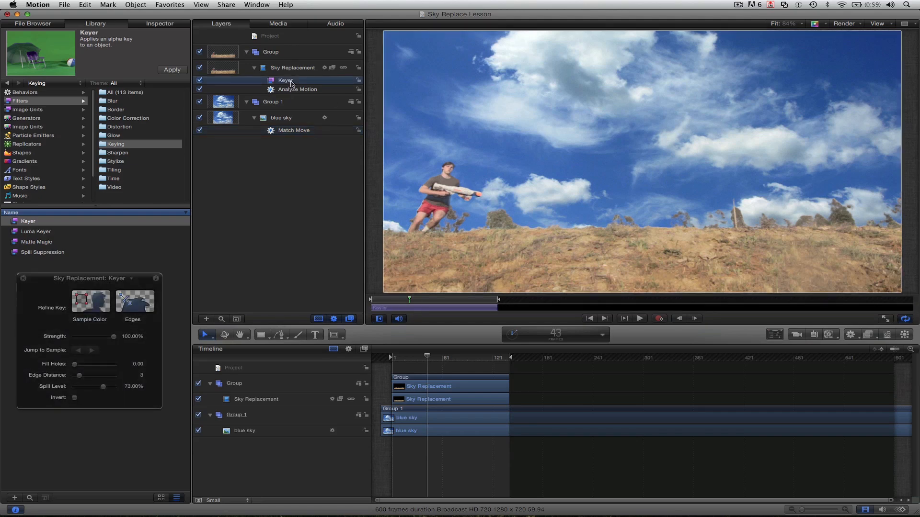
pyautogui.moveTo(102, 332)
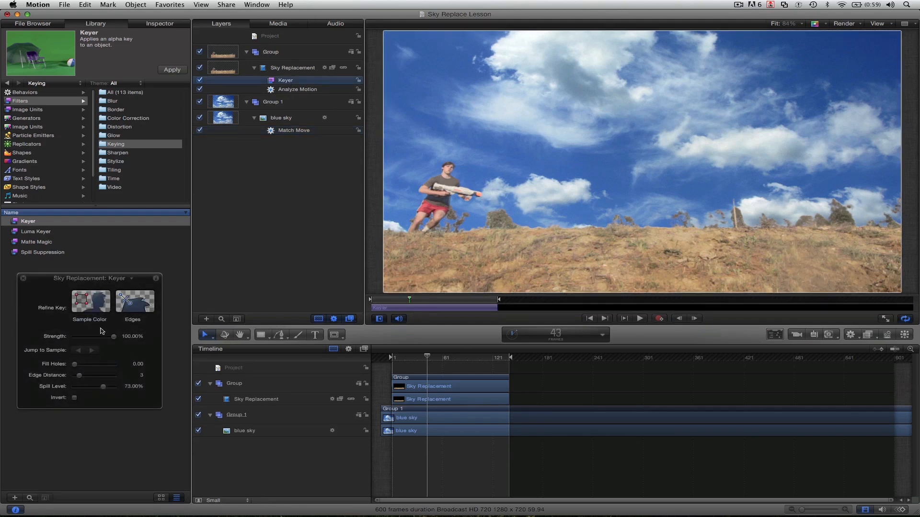
pyautogui.moveTo(109, 336); pyautogui.dragTo(87, 337)
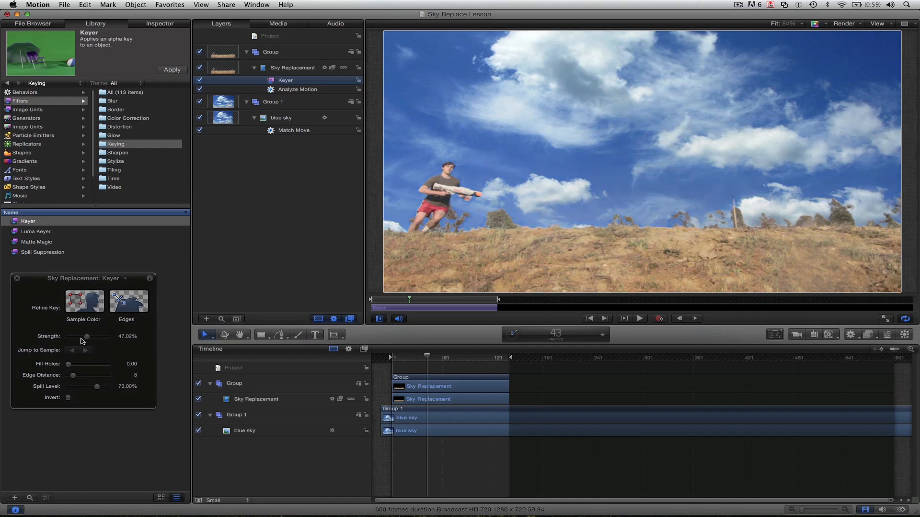
pyautogui.moveTo(88, 336); pyautogui.dragTo(82, 336)
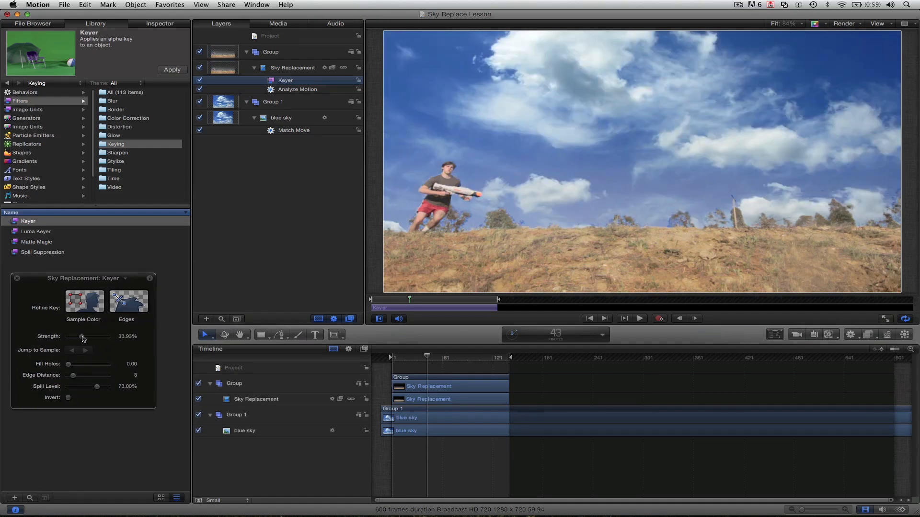
pyautogui.moveTo(81, 336); pyautogui.dragTo(90, 336)
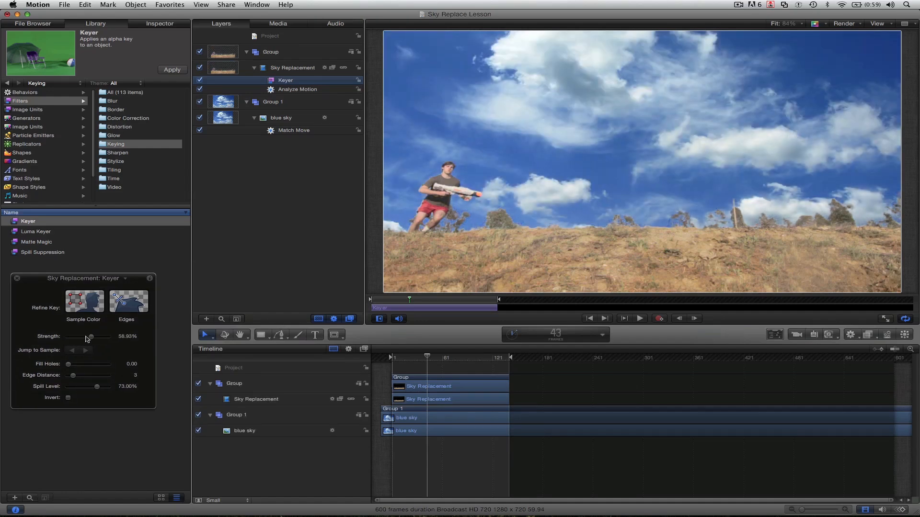
pyautogui.moveTo(90, 336); pyautogui.dragTo(81, 337)
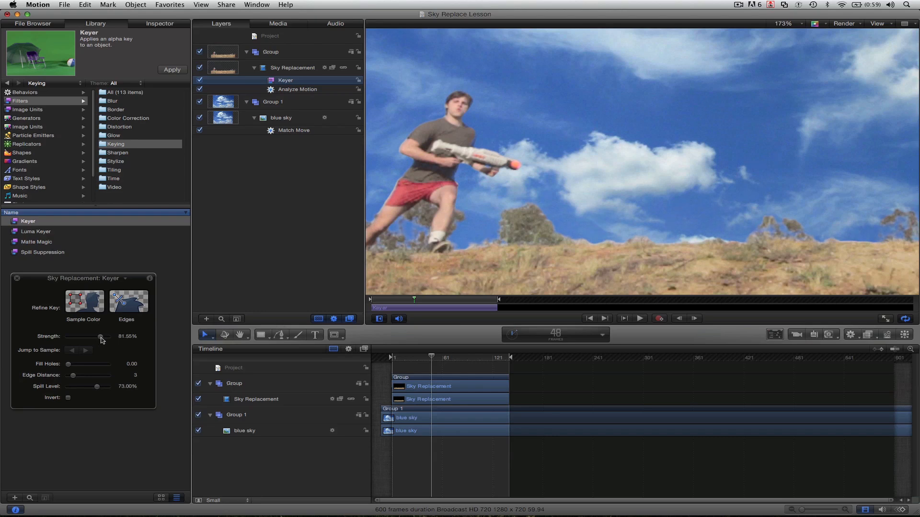
pyautogui.moveTo(101, 336); pyautogui.dragTo(109, 337)
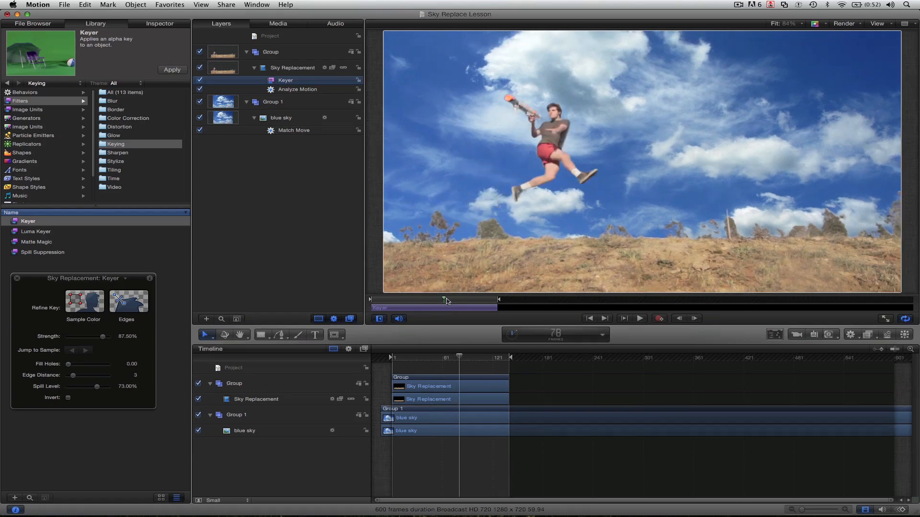
pyautogui.moveTo(443, 300); pyautogui.dragTo(490, 300)
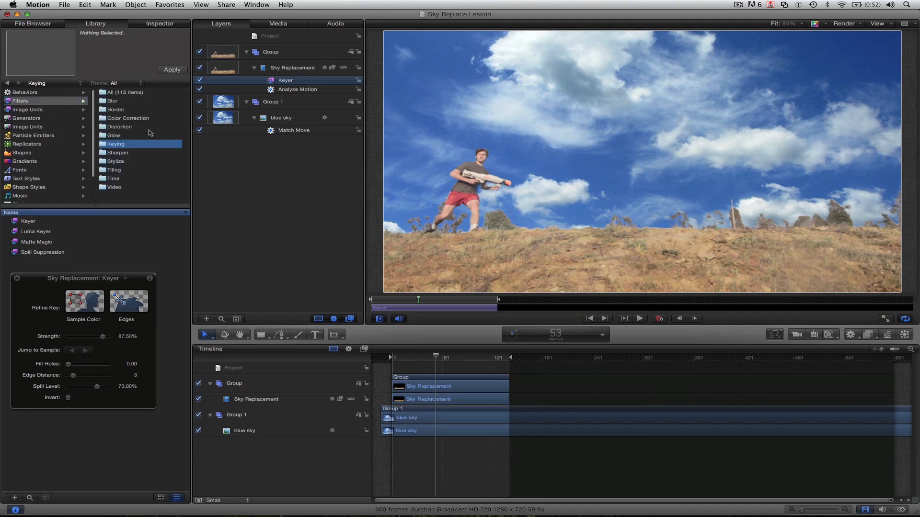
# Step: Add a Hue/Saturation filter to the blue sky layer and test the hue, leaving it unchanged
pyautogui.click(127, 118)
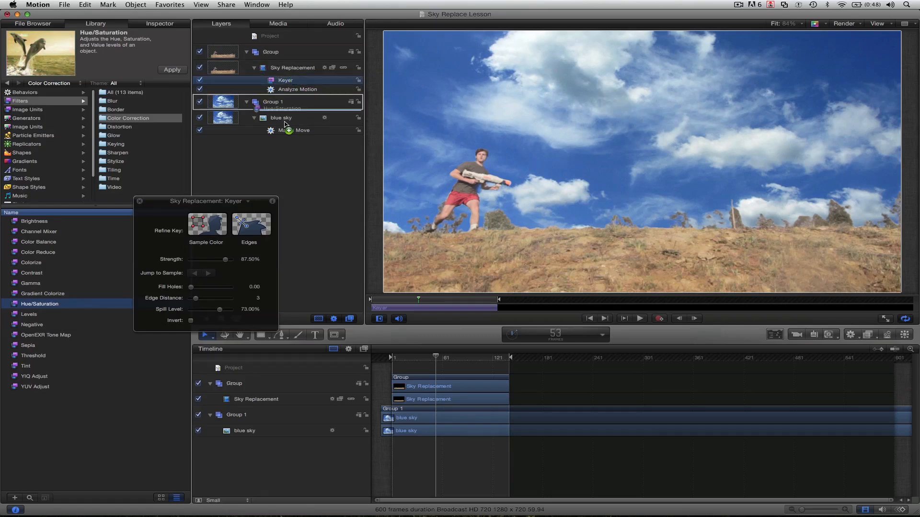
pyautogui.click(297, 130)
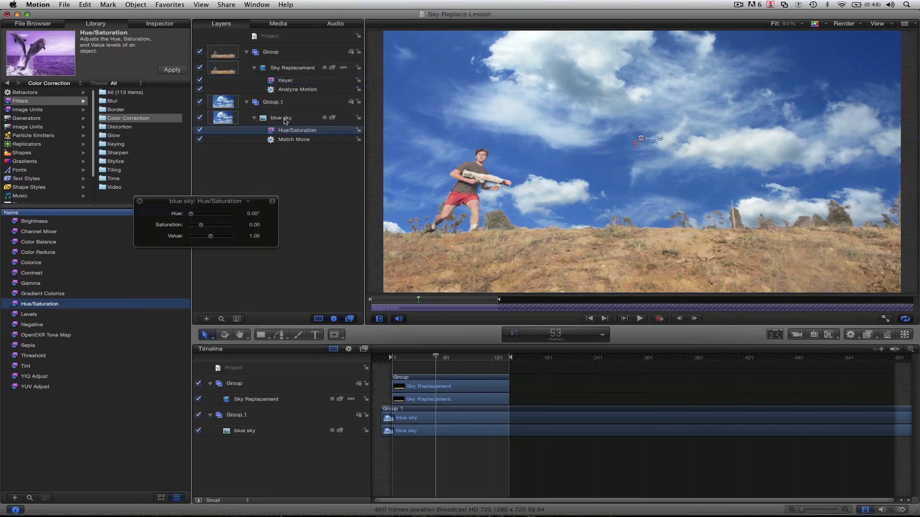
pyautogui.moveTo(192, 213); pyautogui.dragTo(202, 213)
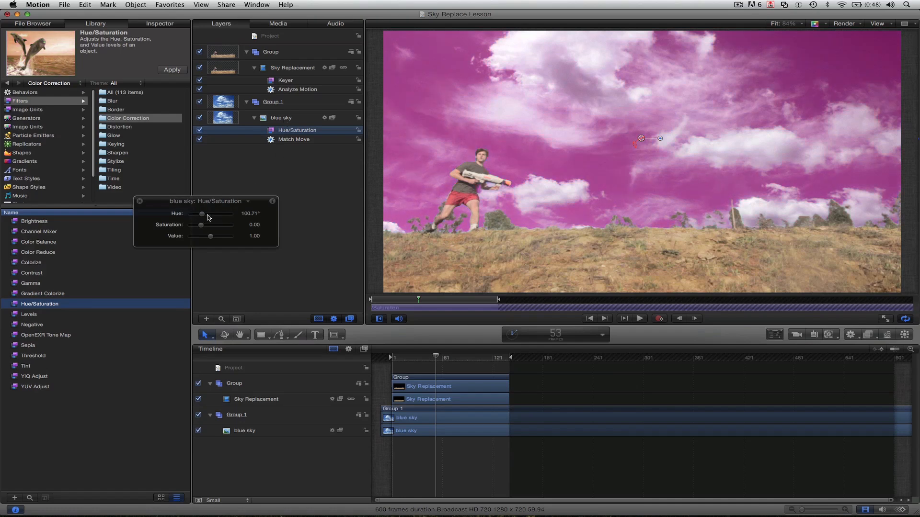
pyautogui.moveTo(202, 213); pyautogui.dragTo(191, 213)
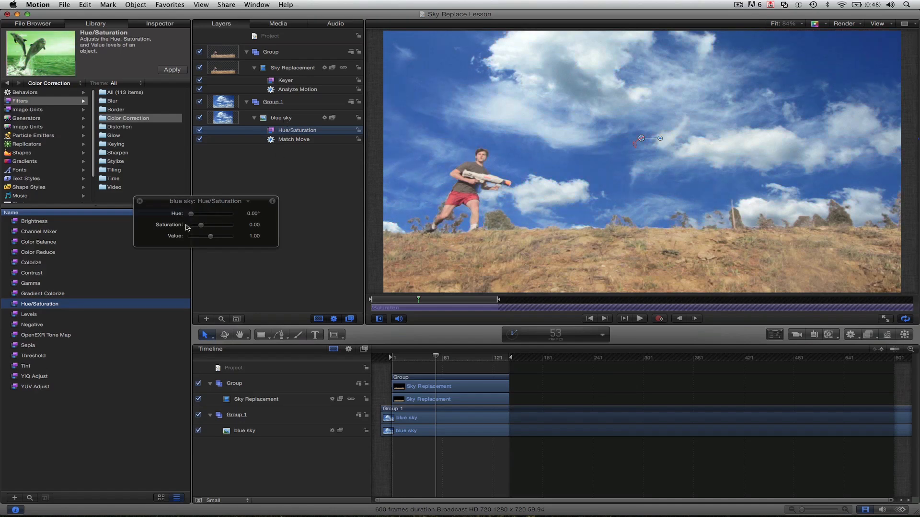
# Step: Settle the sky's Saturation at a slight desaturation of about -0.12
pyautogui.moveTo(201, 225); pyautogui.dragTo(197, 225)
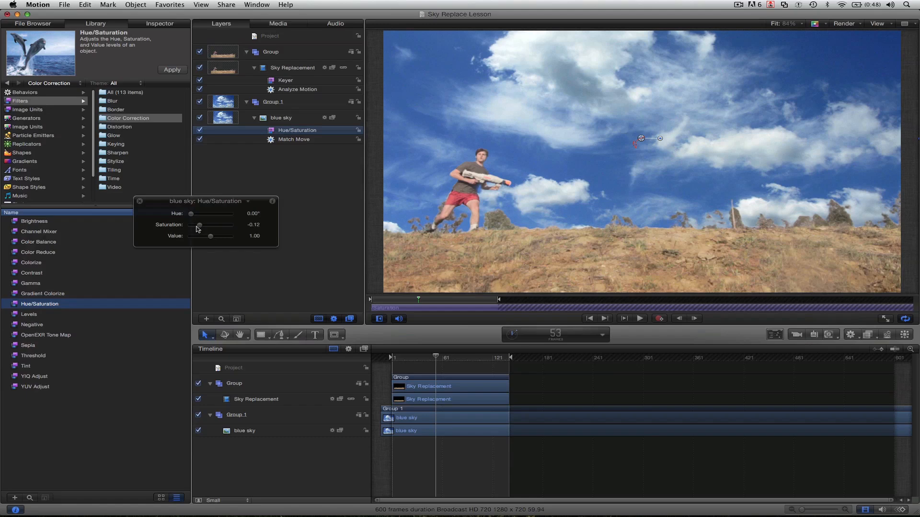
pyautogui.moveTo(198, 228); pyautogui.dragTo(195, 228)
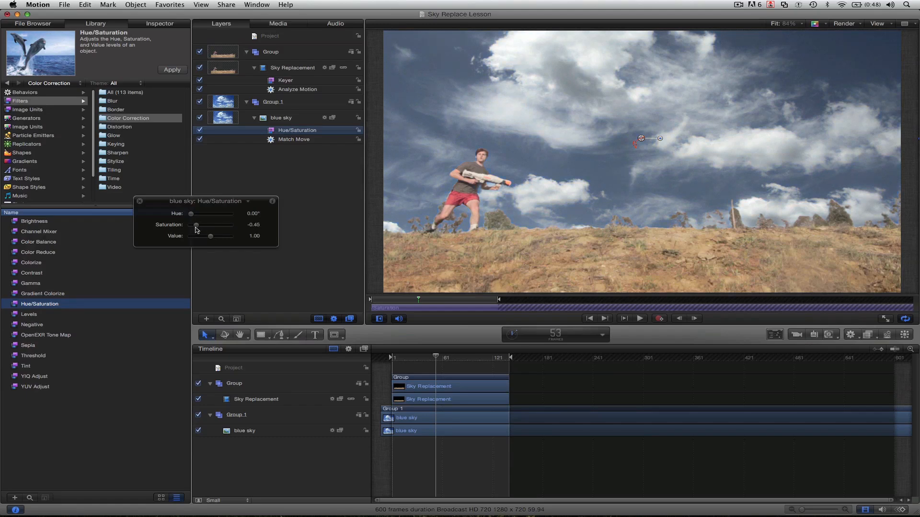
pyautogui.moveTo(195, 224); pyautogui.dragTo(198, 224)
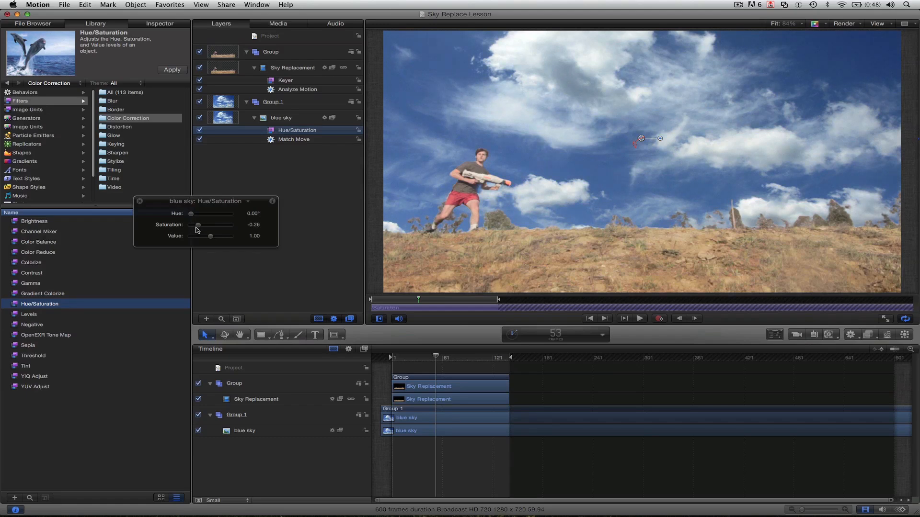
pyautogui.moveTo(197, 225); pyautogui.dragTo(201, 225)
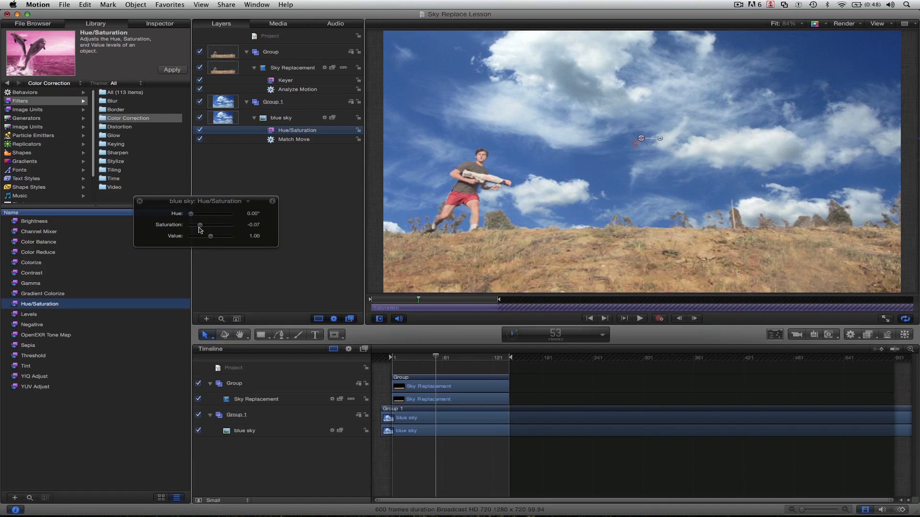
pyautogui.moveTo(199, 228); pyautogui.dragTo(203, 228)
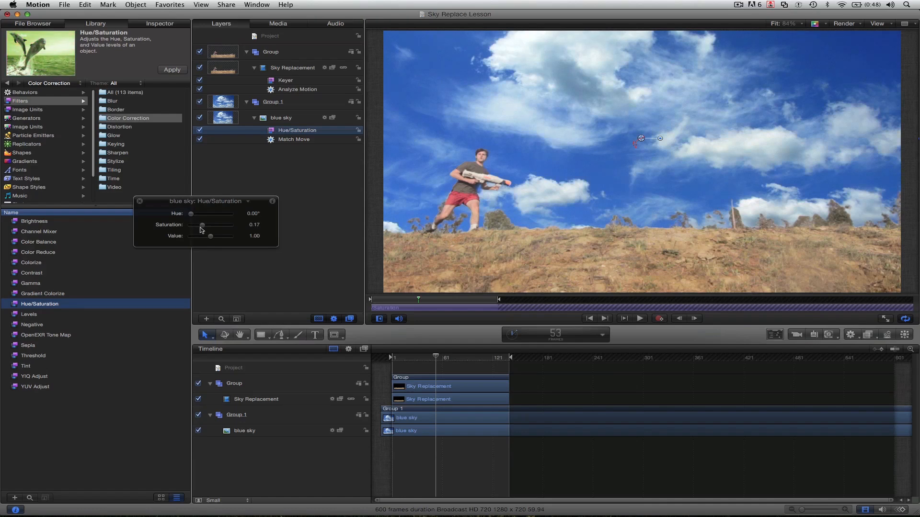
pyautogui.moveTo(202, 228); pyautogui.dragTo(199, 228)
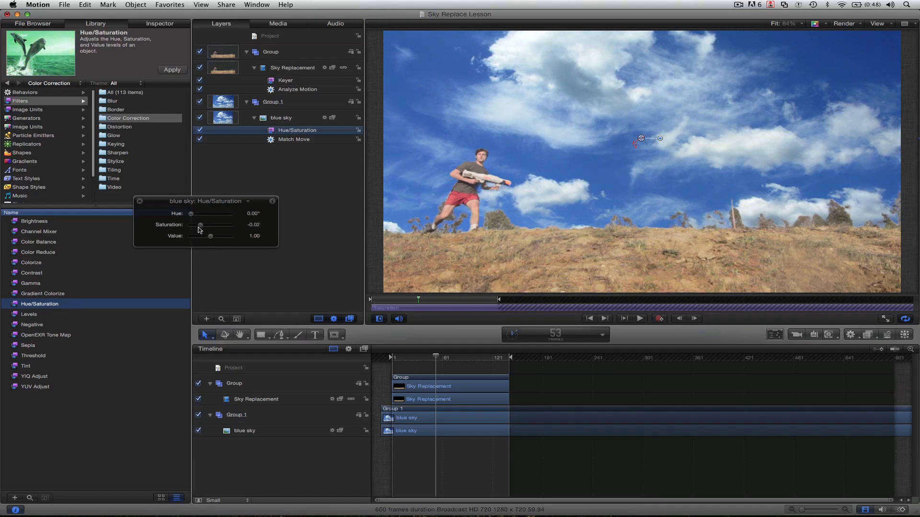
pyautogui.moveTo(200, 229); pyautogui.dragTo(197, 229)
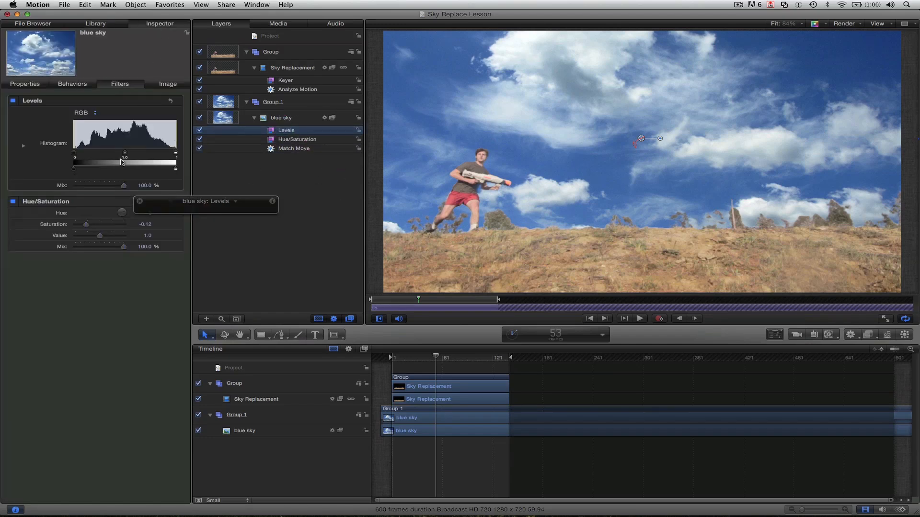
# Step: Raise the Levels gamma on the blue sky to about 1.3 to brighten its midtones
pyautogui.moveTo(121, 158); pyautogui.dragTo(133, 157)
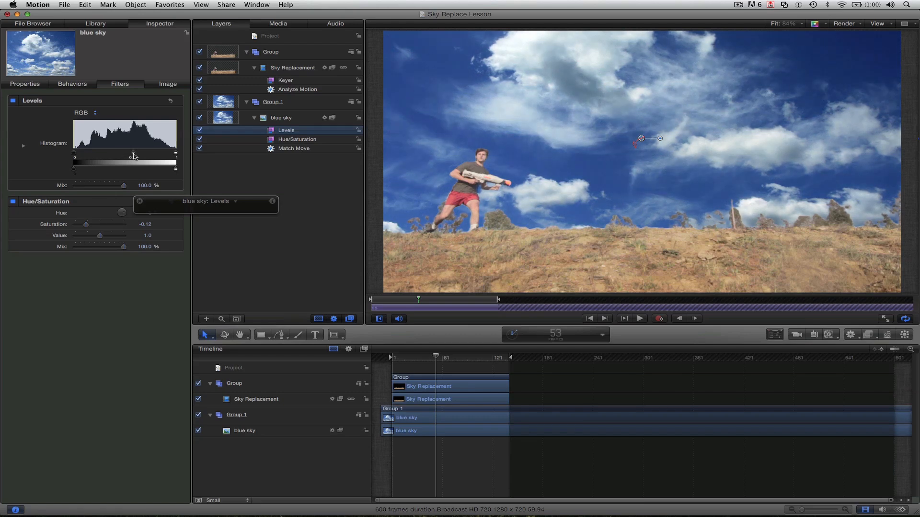
pyautogui.moveTo(131, 156); pyautogui.dragTo(115, 156)
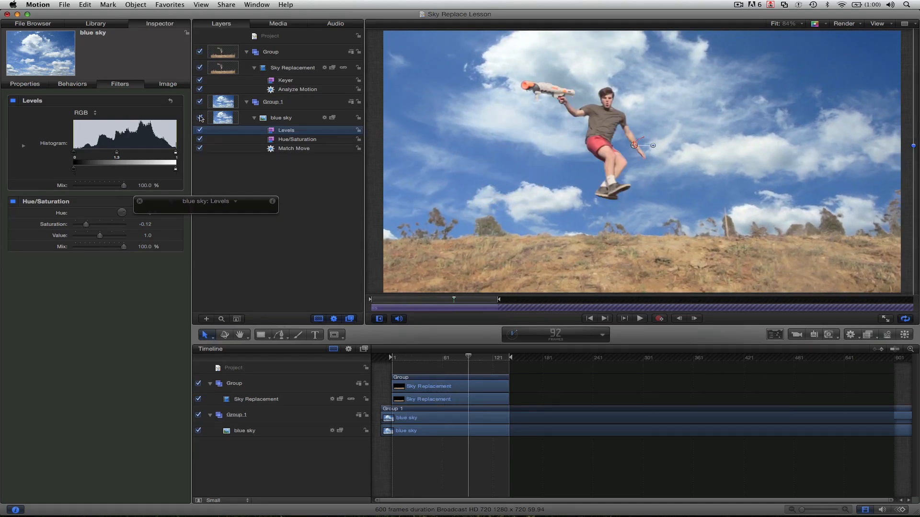
pyautogui.click(199, 78)
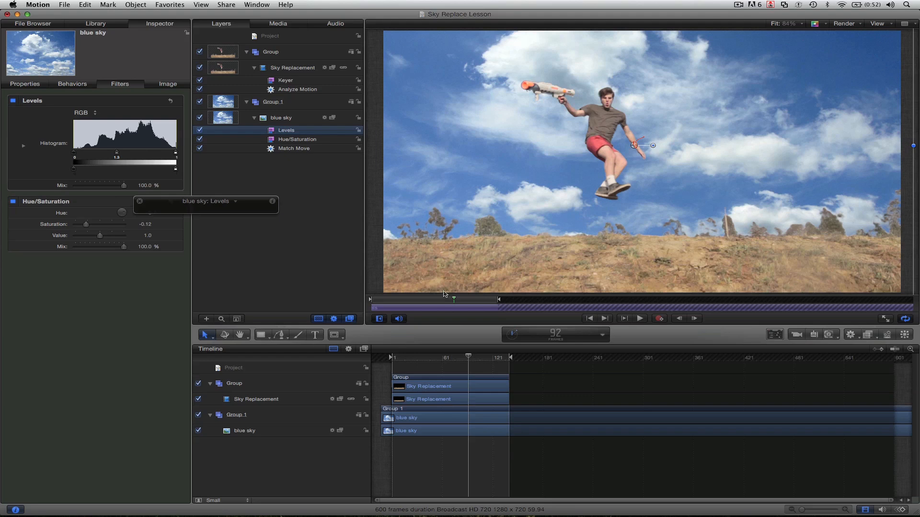
pyautogui.moveTo(331, 101)
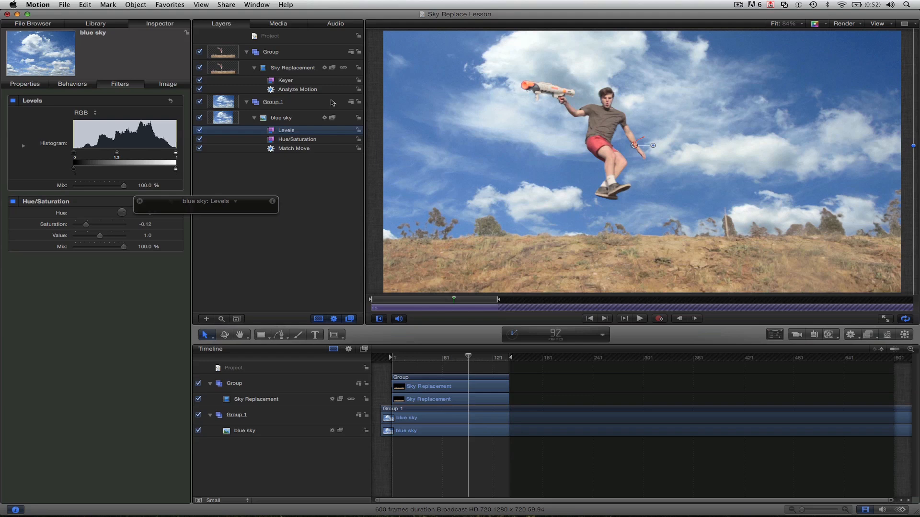